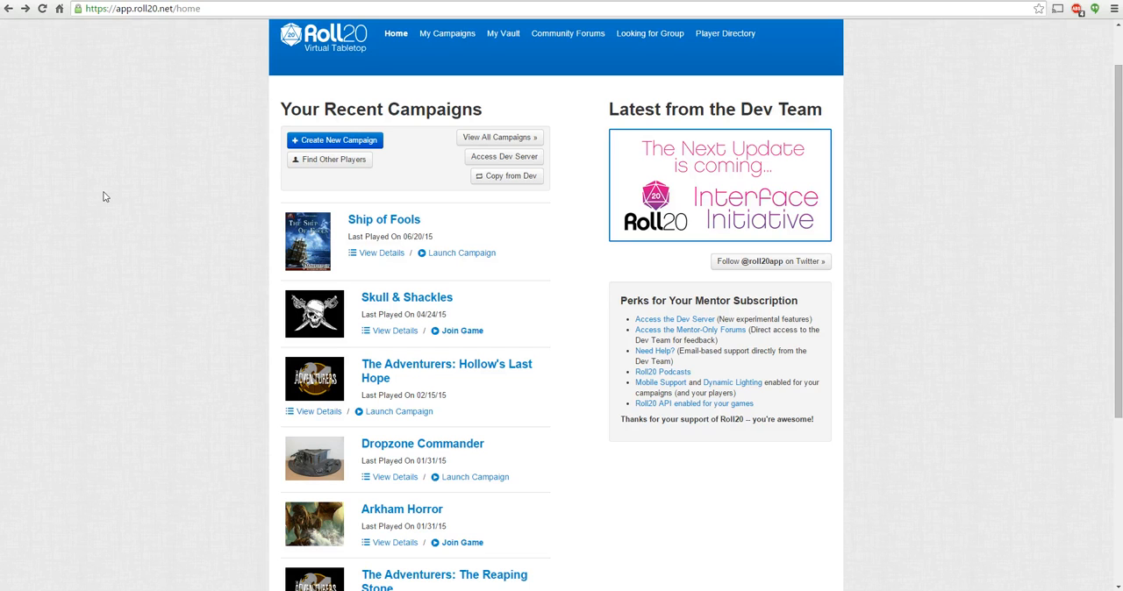
mouse_move(209, 225)
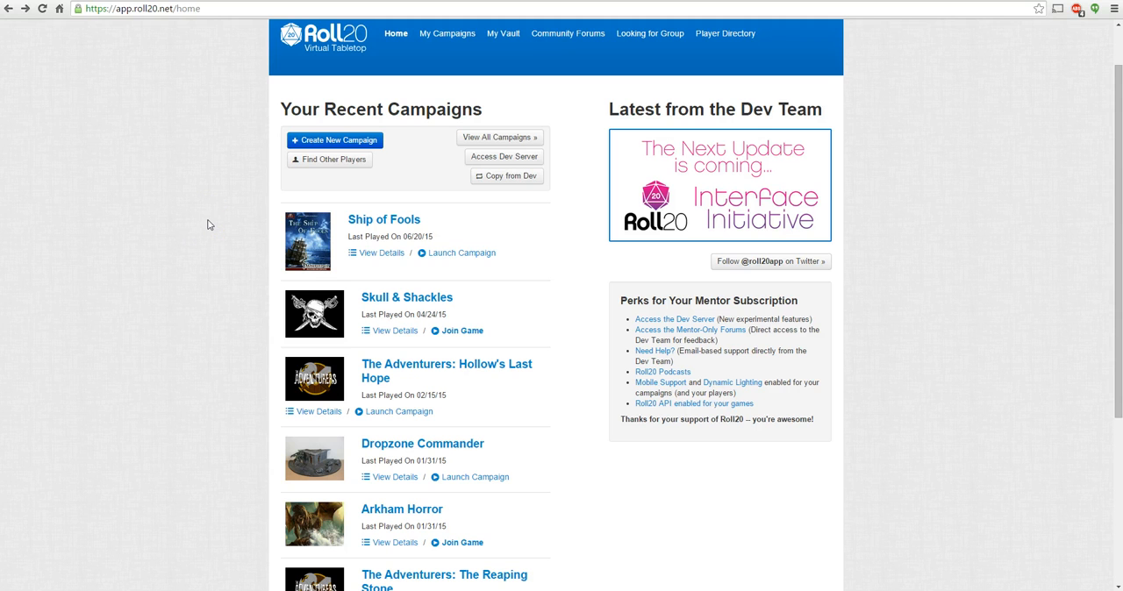
mouse_move(470, 366)
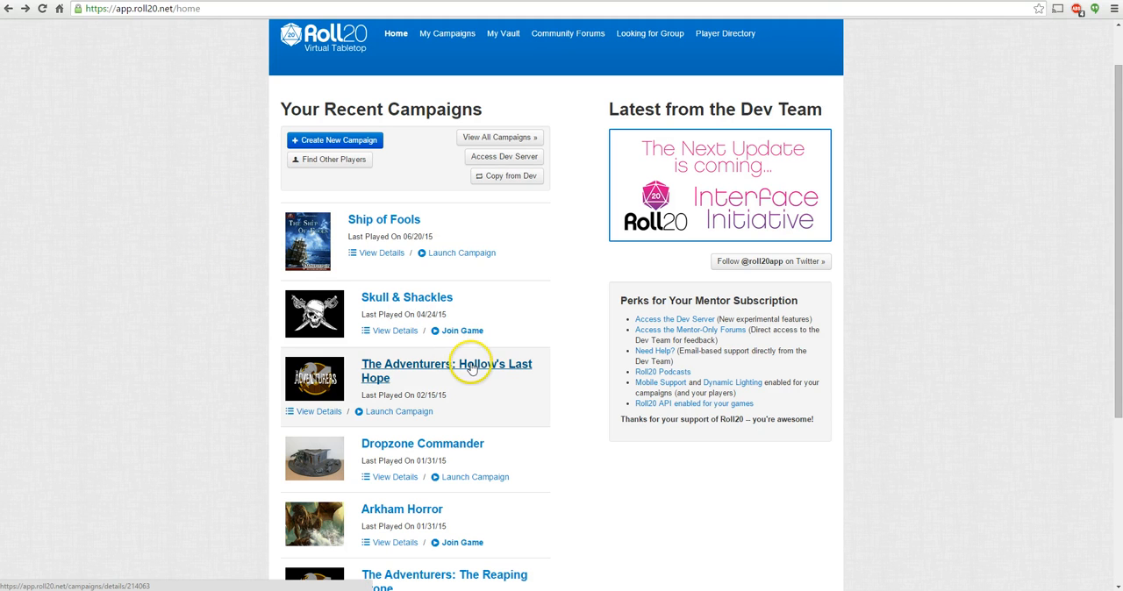
- Launch the Hollow's Last Hope campaign in a Google+ Hangout from its details page
click(446, 371)
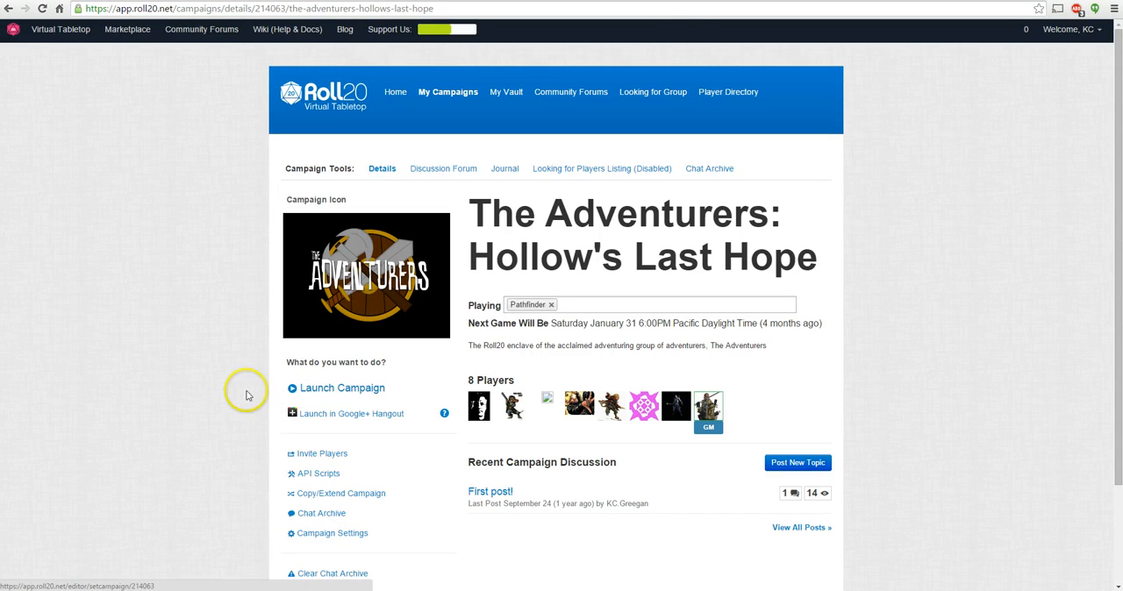
mouse_move(239, 358)
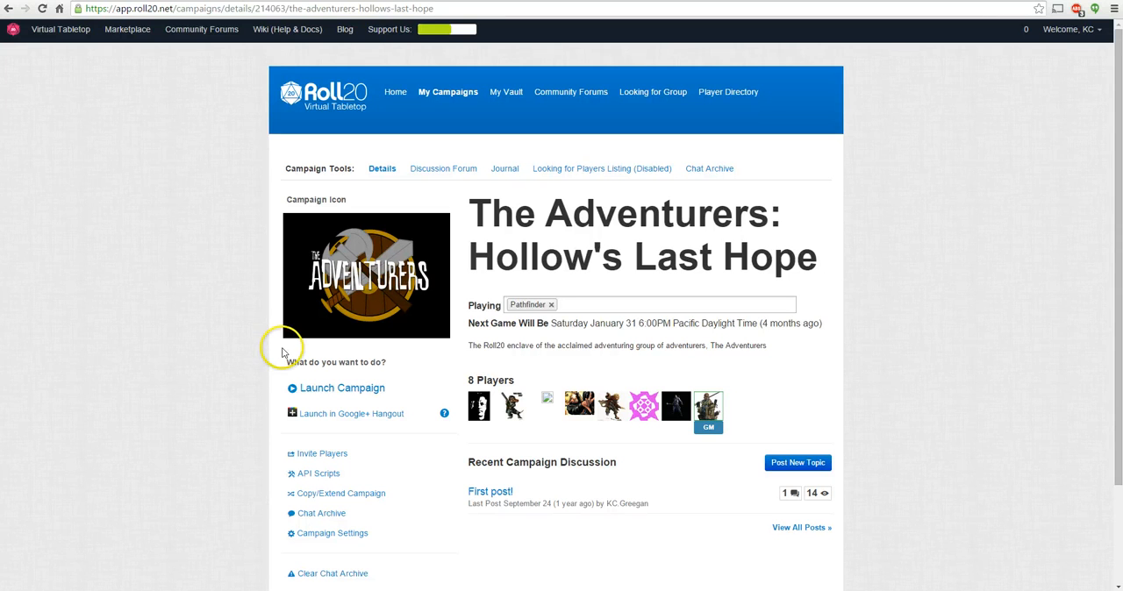
mouse_move(372, 414)
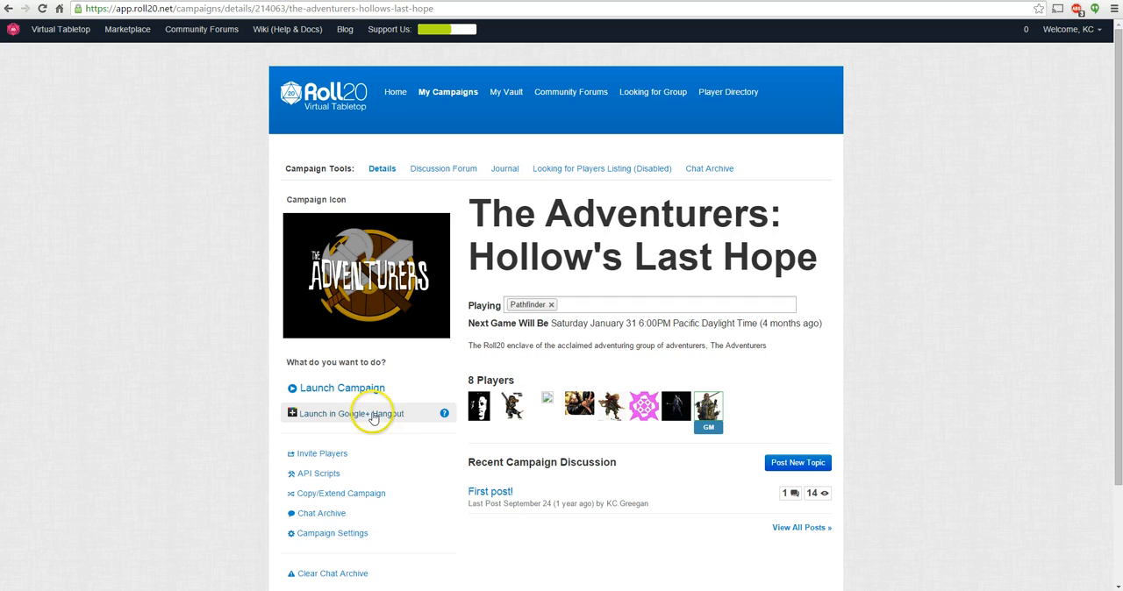
mouse_move(372, 387)
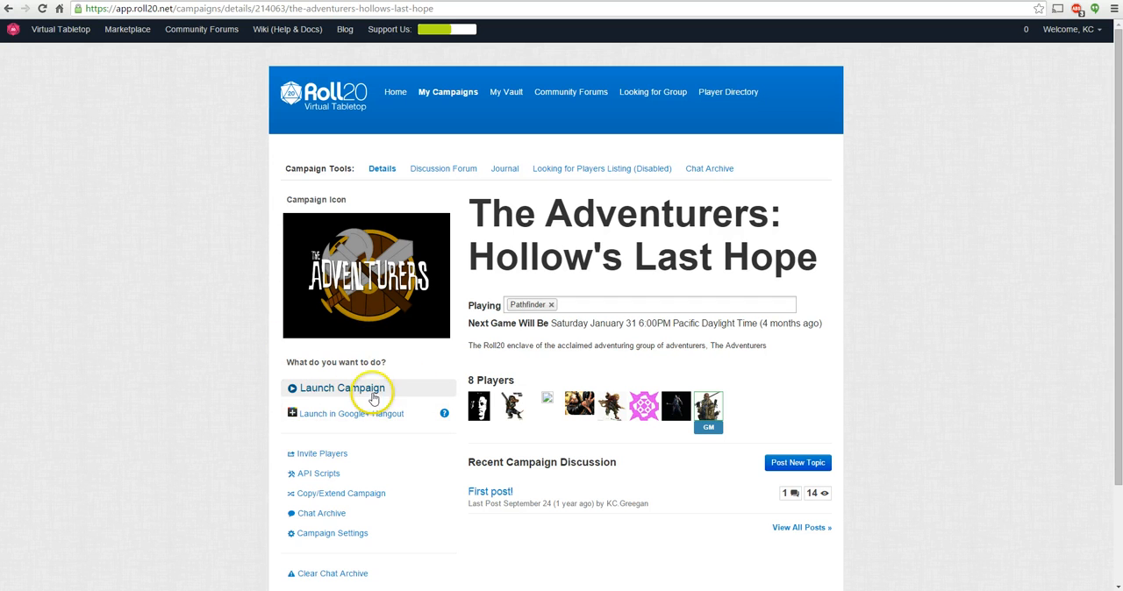
mouse_move(270, 377)
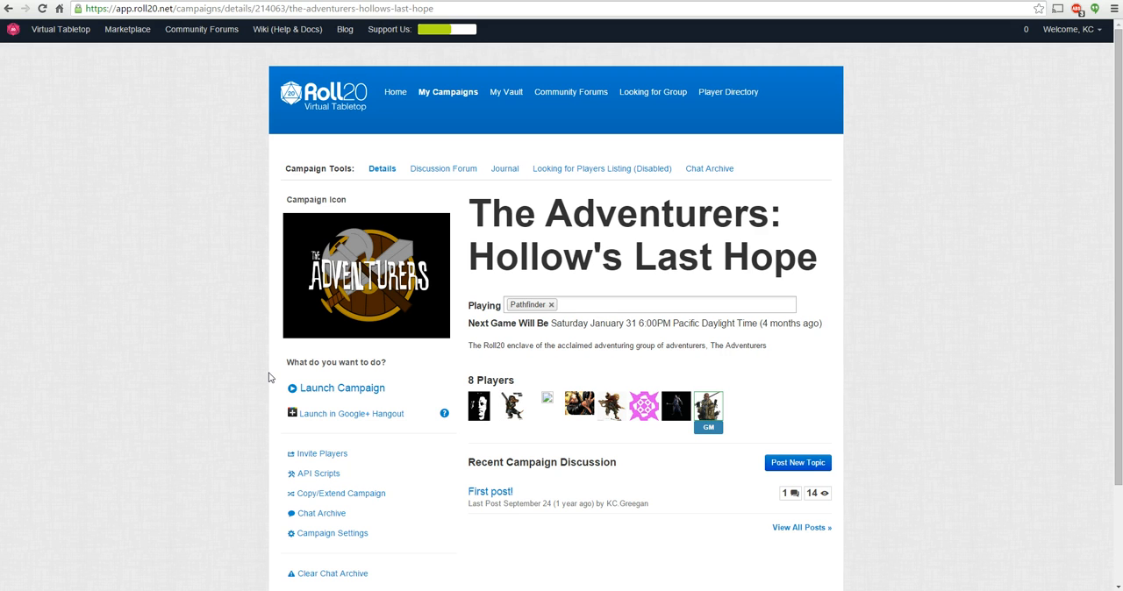
mouse_move(279, 406)
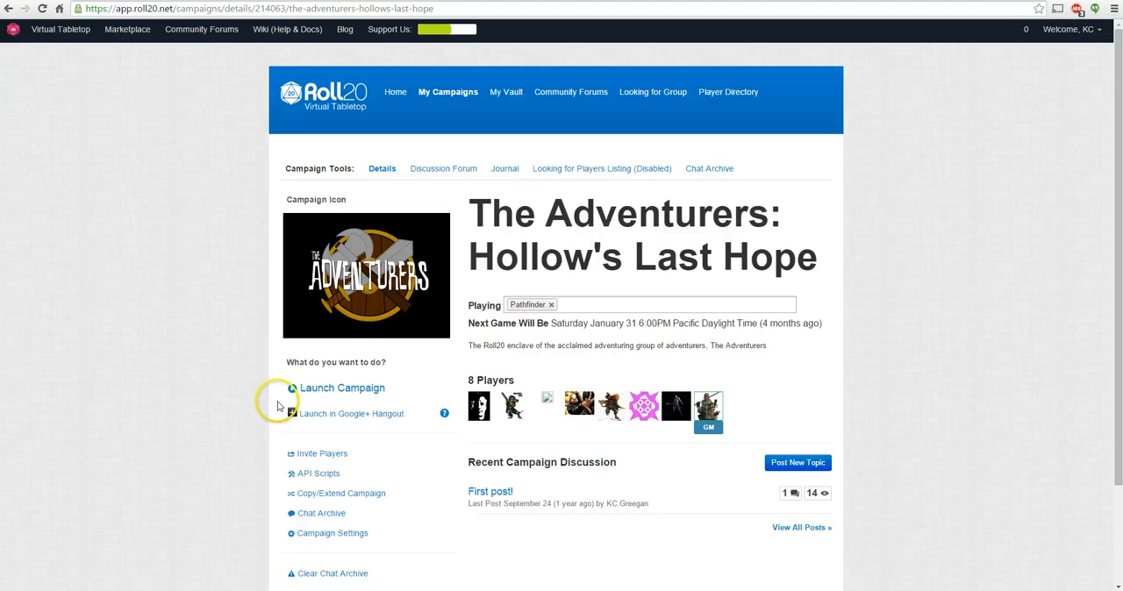
mouse_move(342, 415)
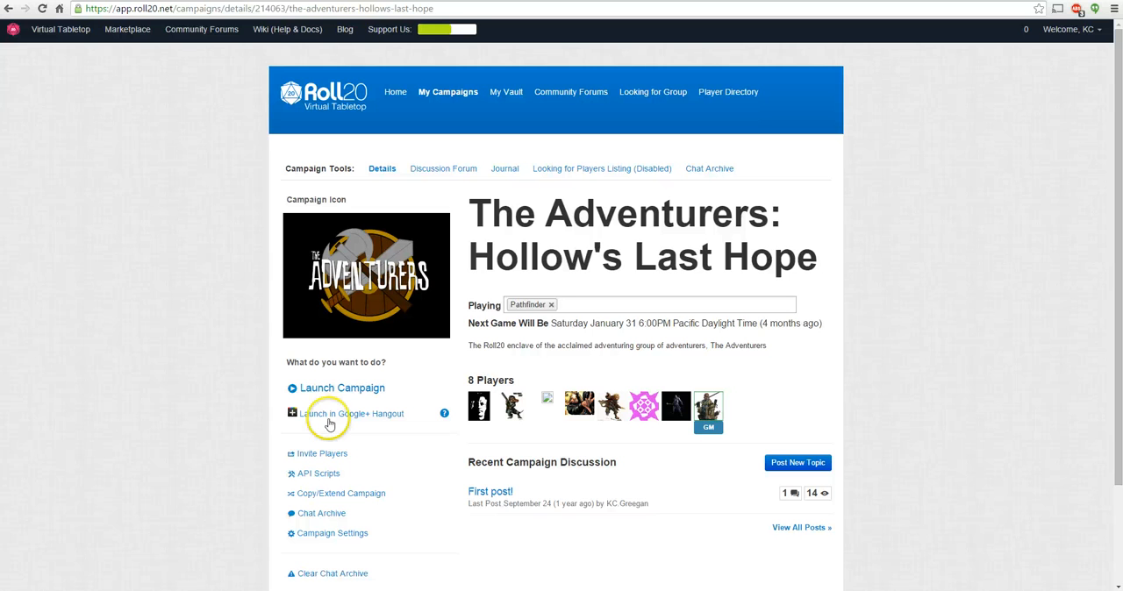
click(351, 414)
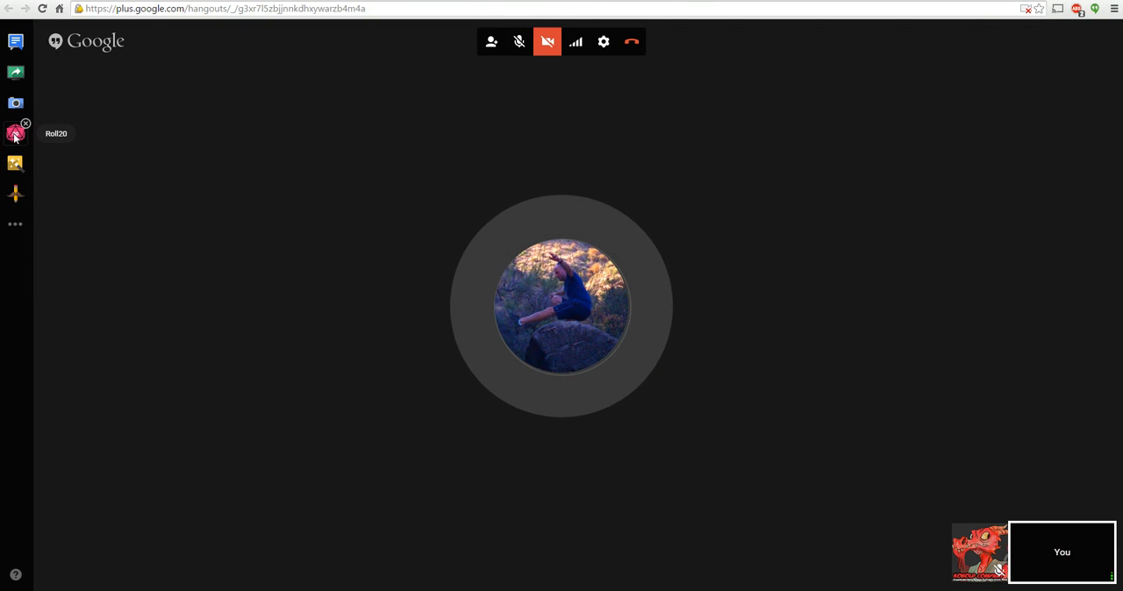
- Load the Roll20 tabletop in the Hangout with the Quinn's Carnival map, turn order and chat
click(14, 134)
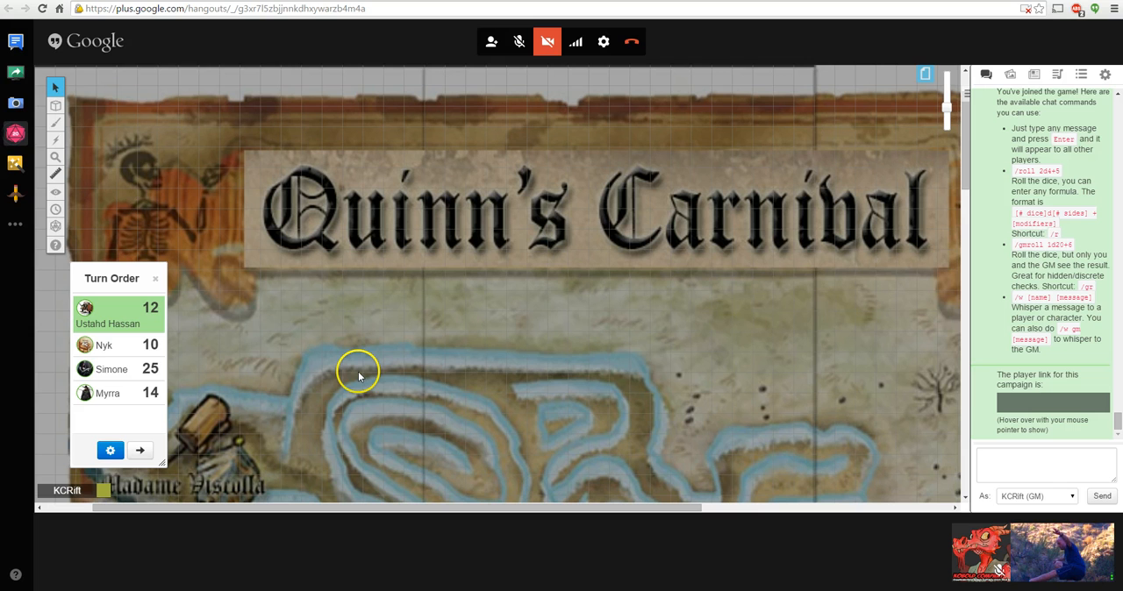
mouse_move(435, 217)
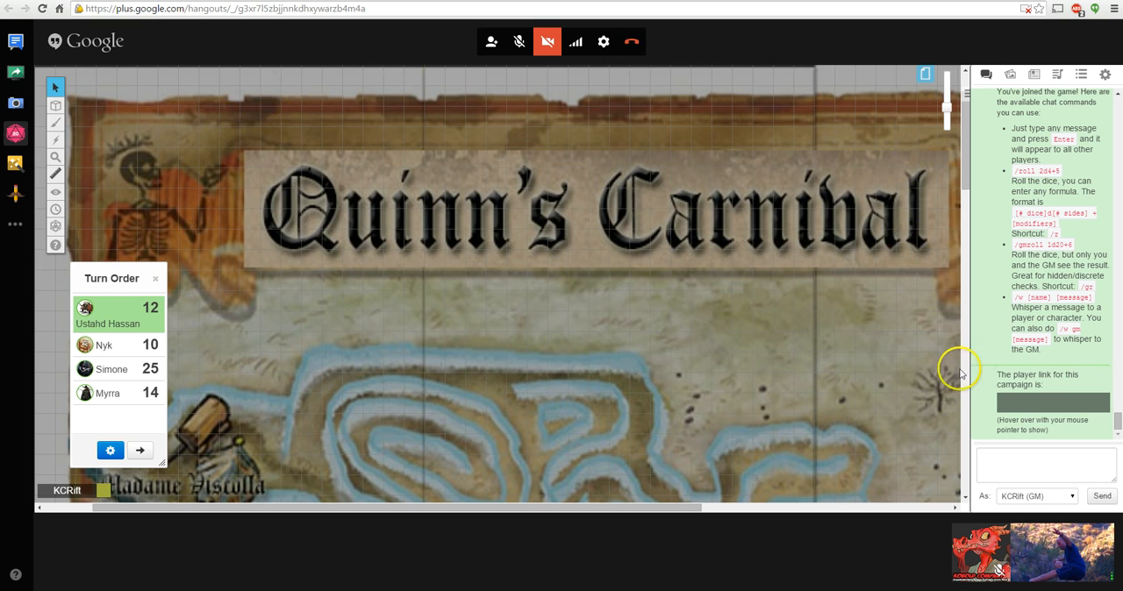
mouse_move(579, 552)
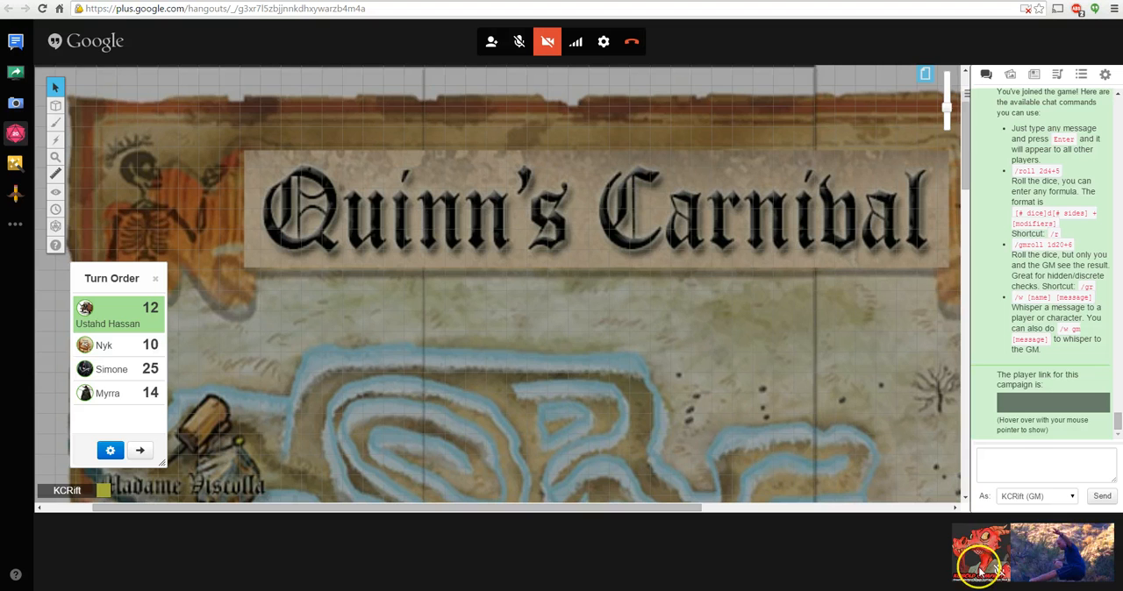
mouse_move(933, 565)
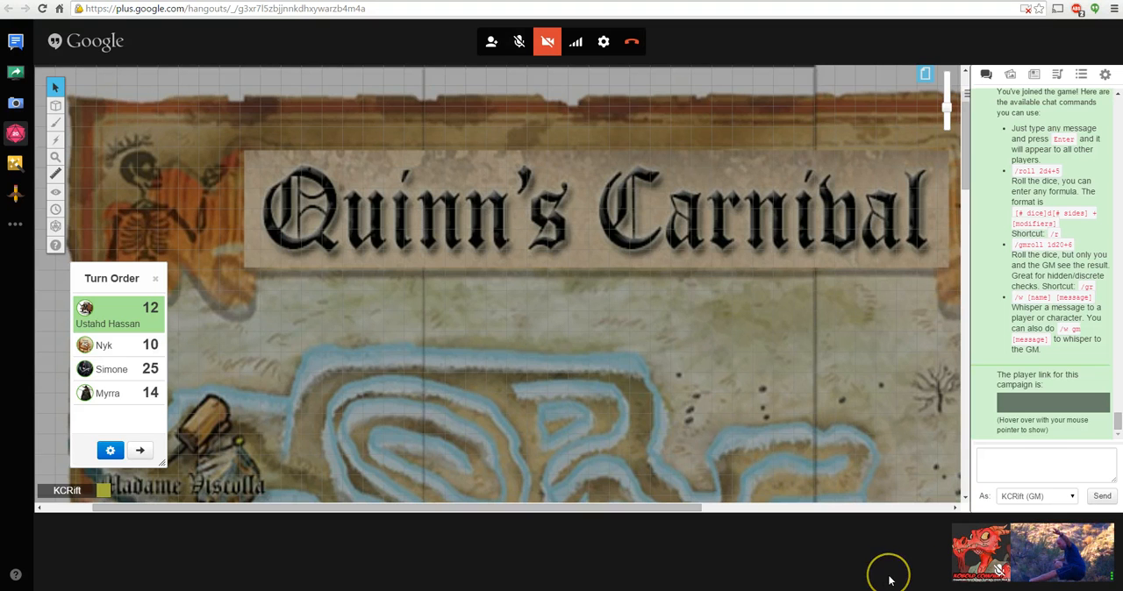
mouse_move(888, 579)
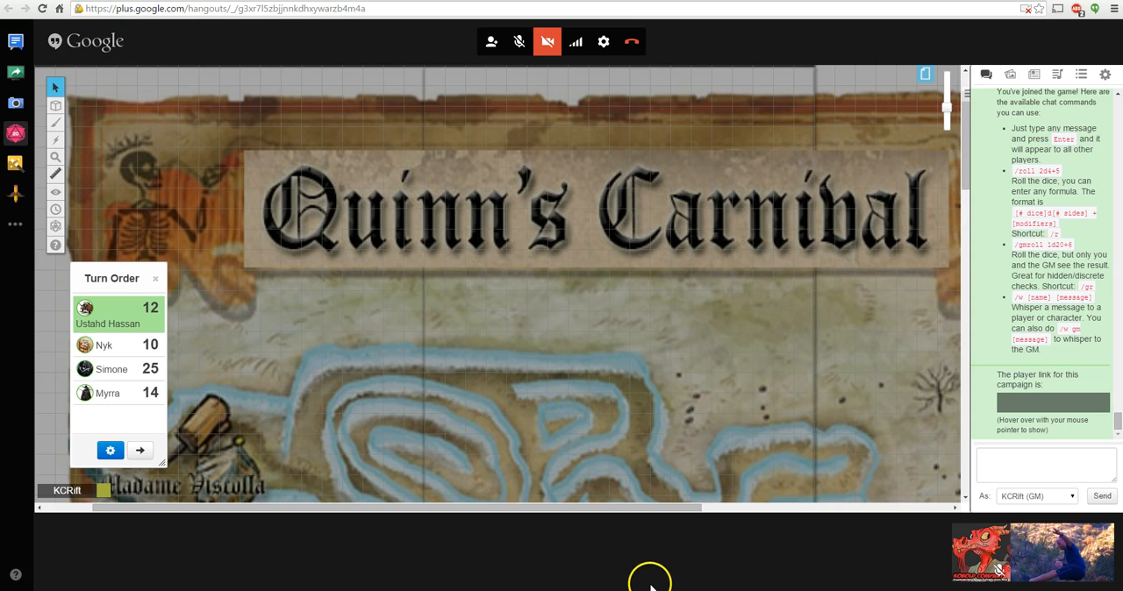
mouse_move(44, 494)
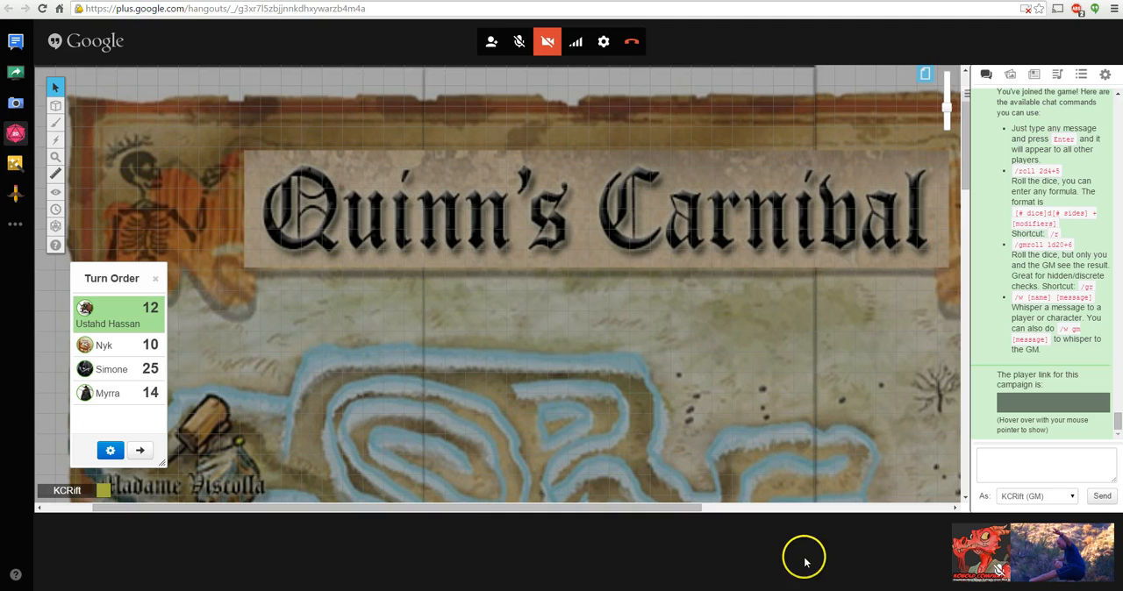
mouse_move(520, 42)
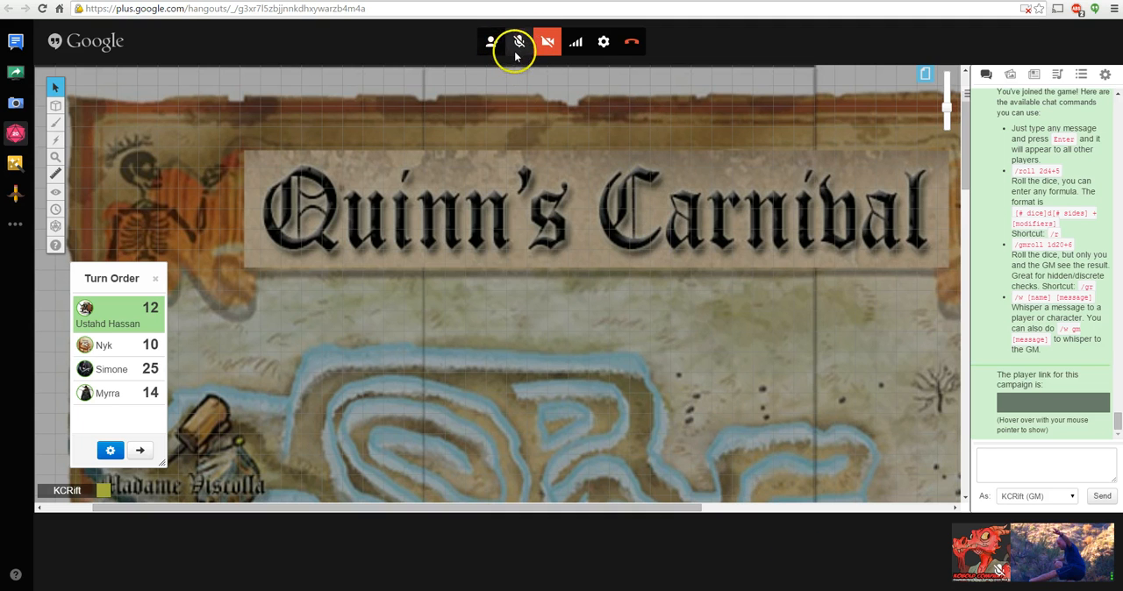
mouse_move(576, 42)
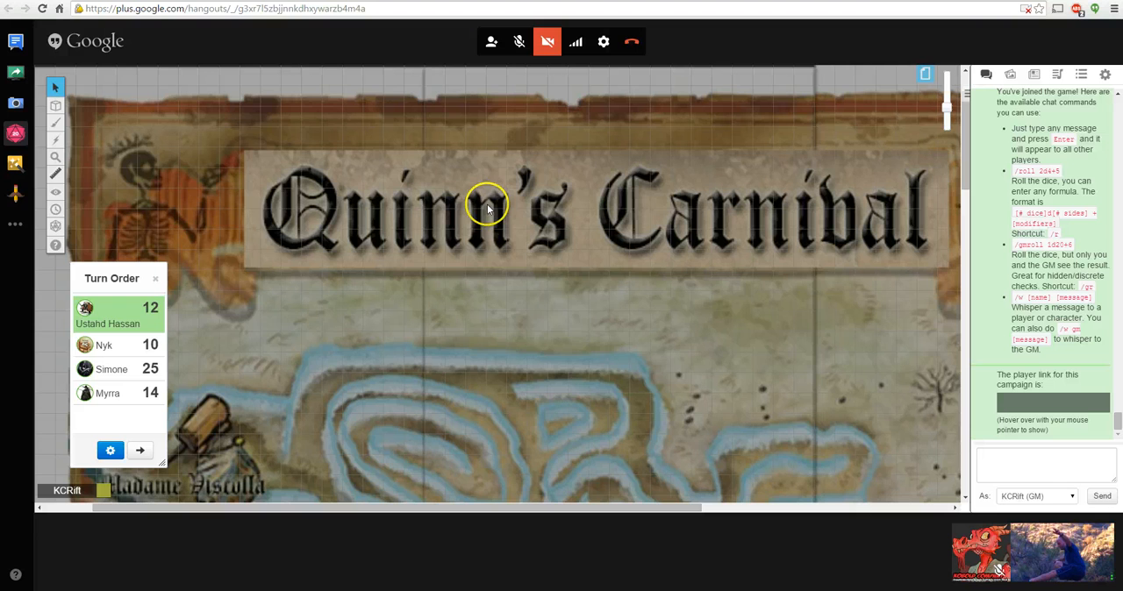
mouse_move(505, 230)
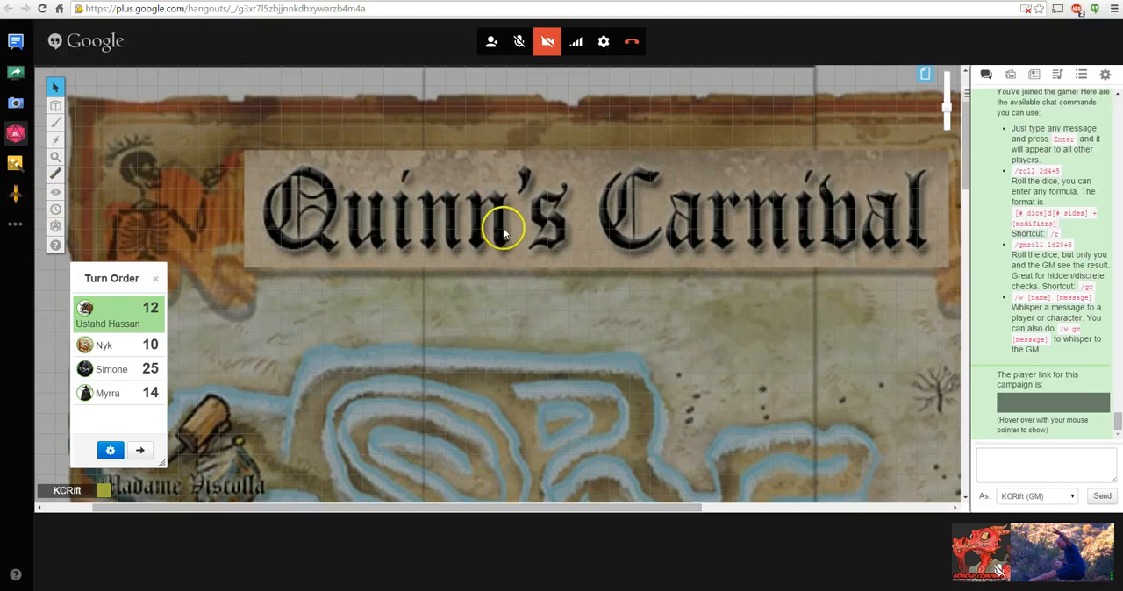
mouse_move(14, 164)
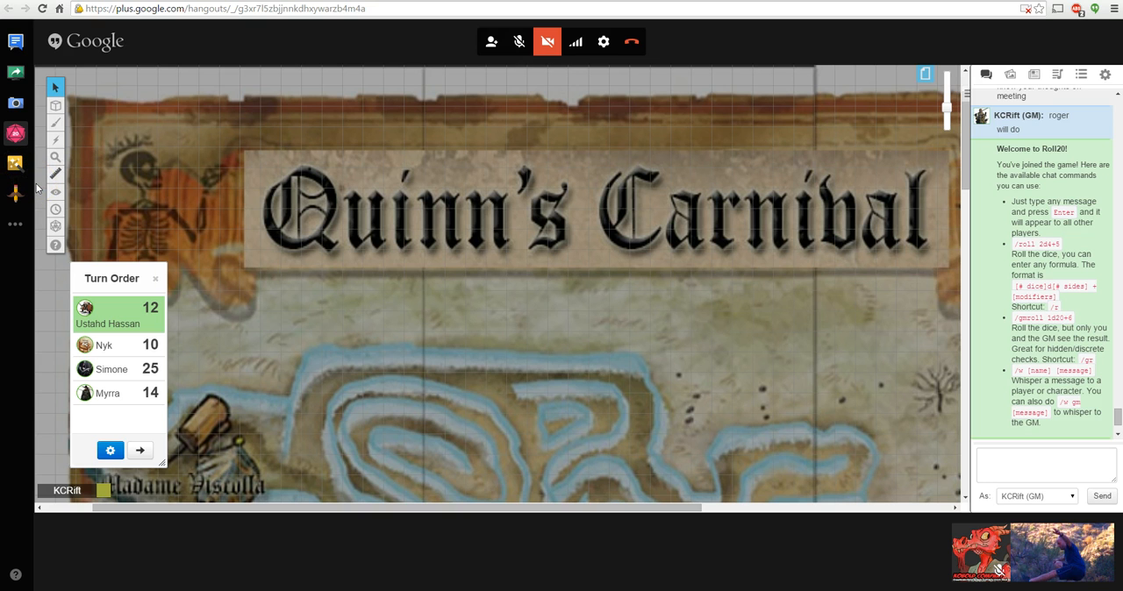
click(56, 193)
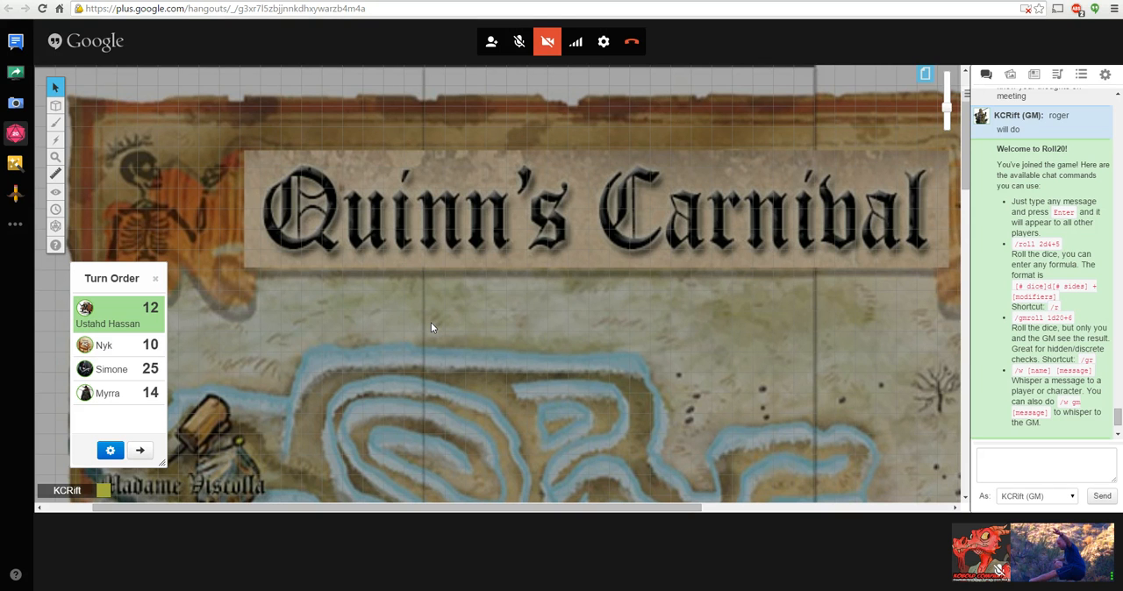
mouse_move(944, 516)
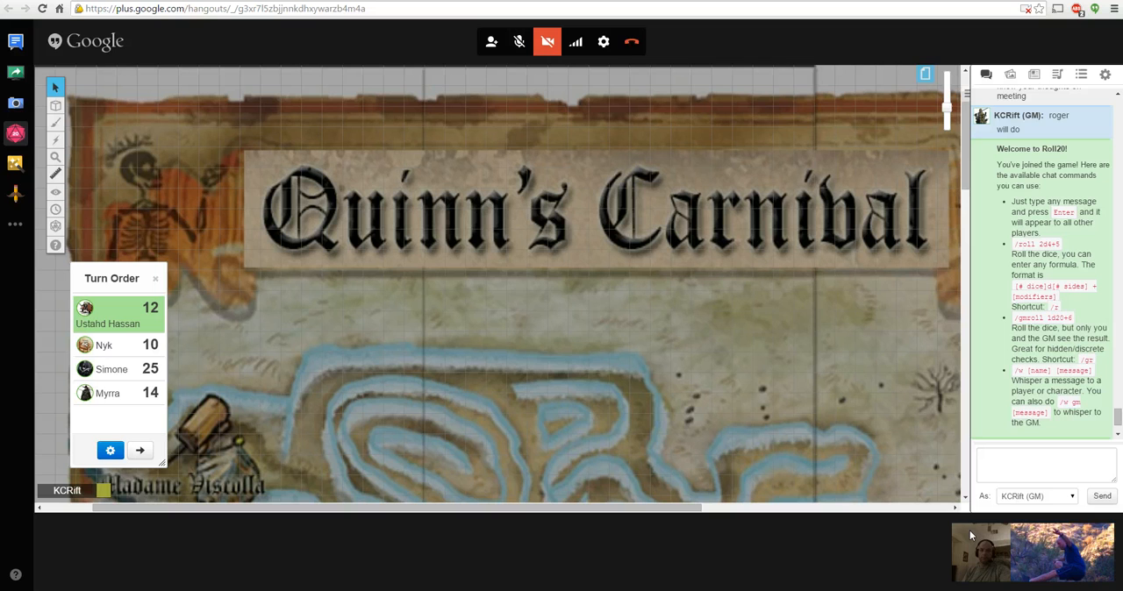
mouse_move(586, 558)
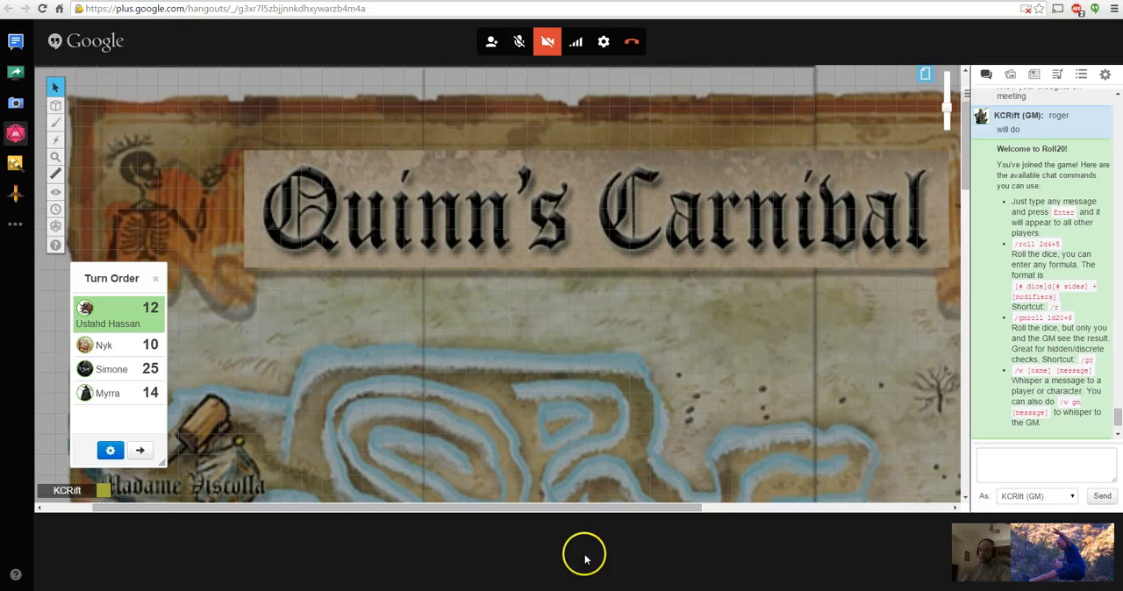